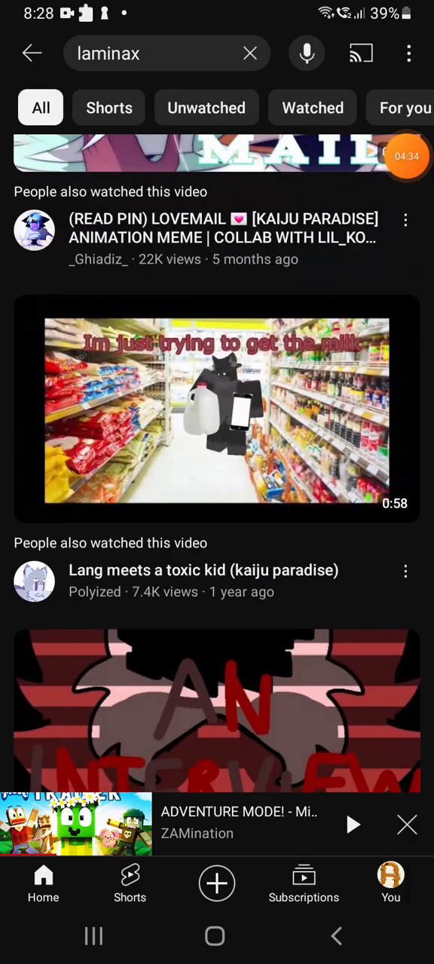
scroll("down", 3)
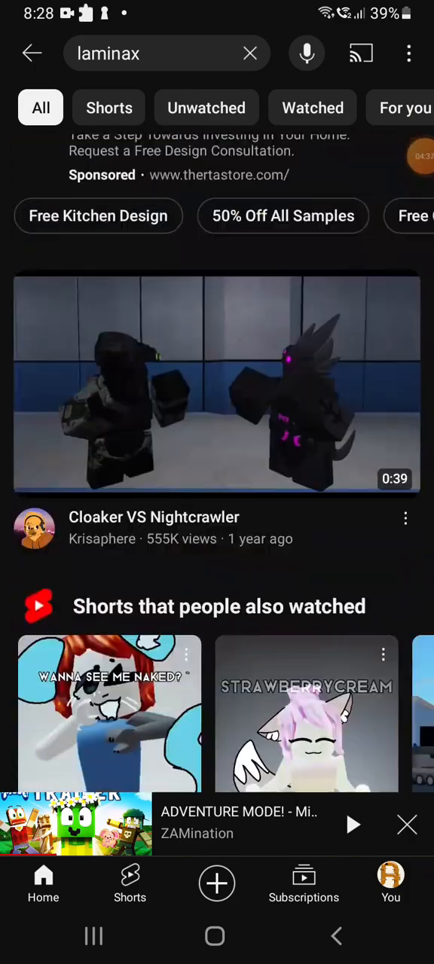
scroll("down", 3)
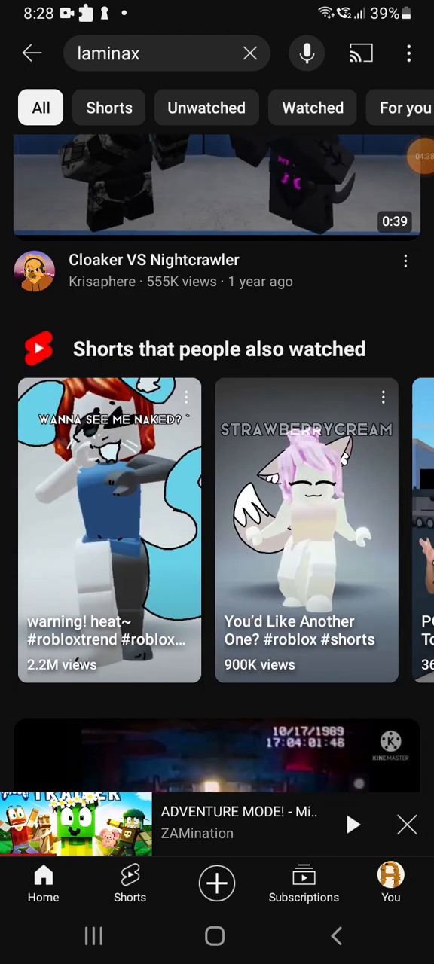